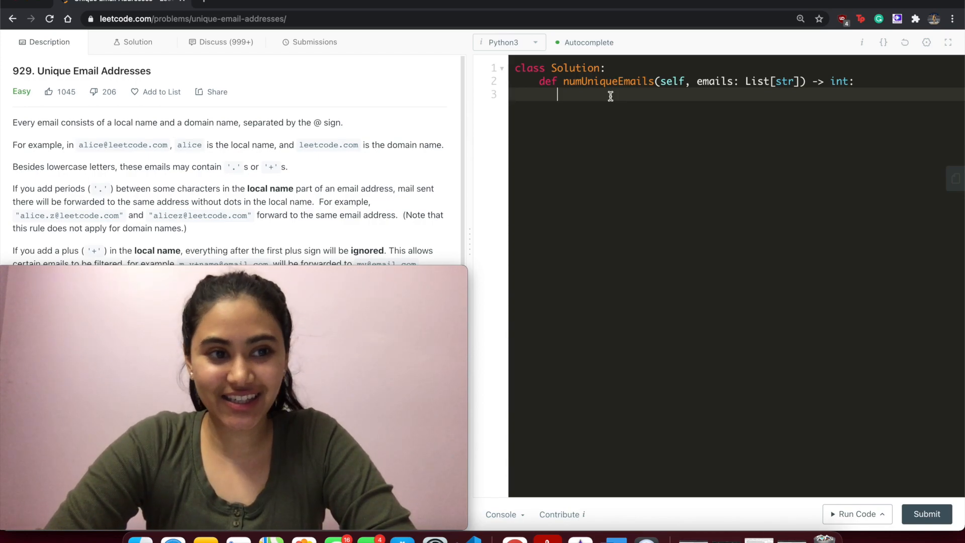
pyautogui.moveTo(413, 125)
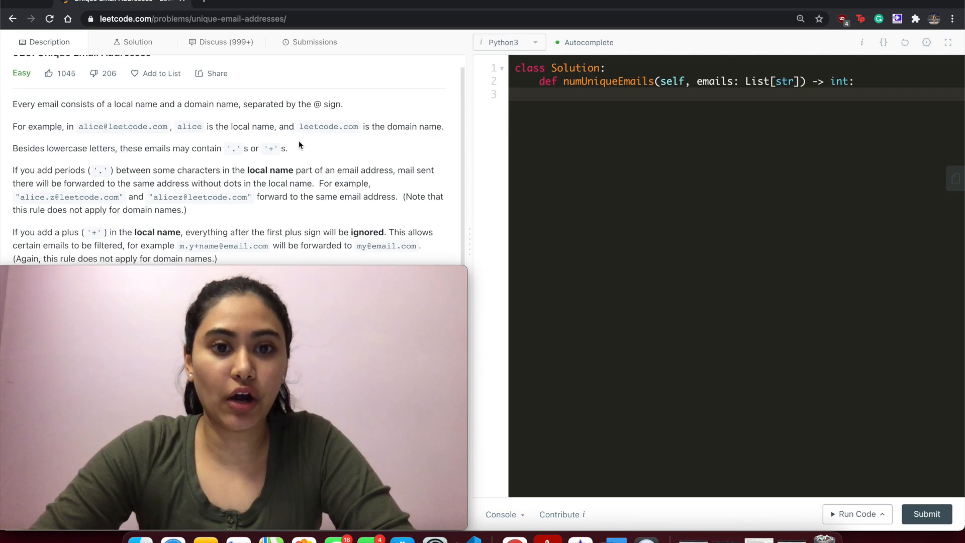
pyautogui.scroll(-3)
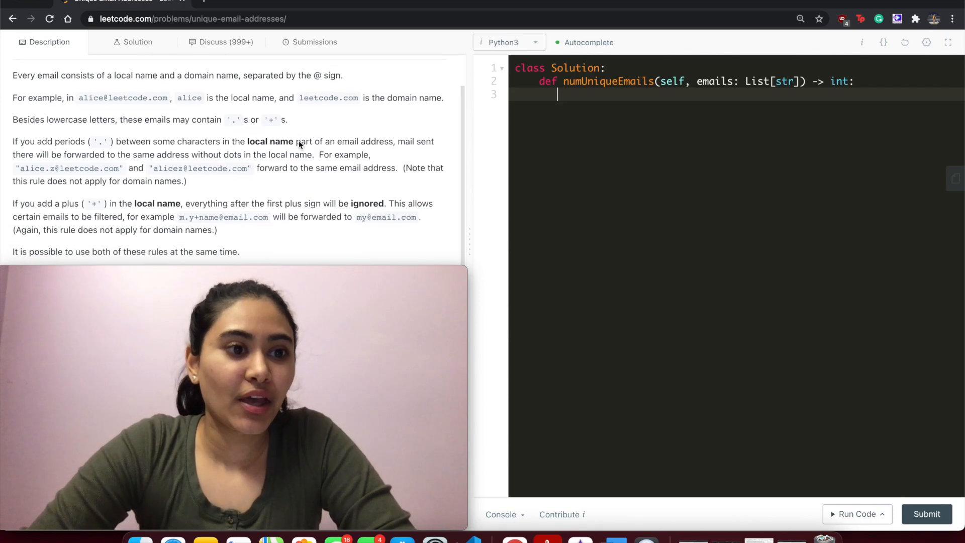
pyautogui.scroll(-3)
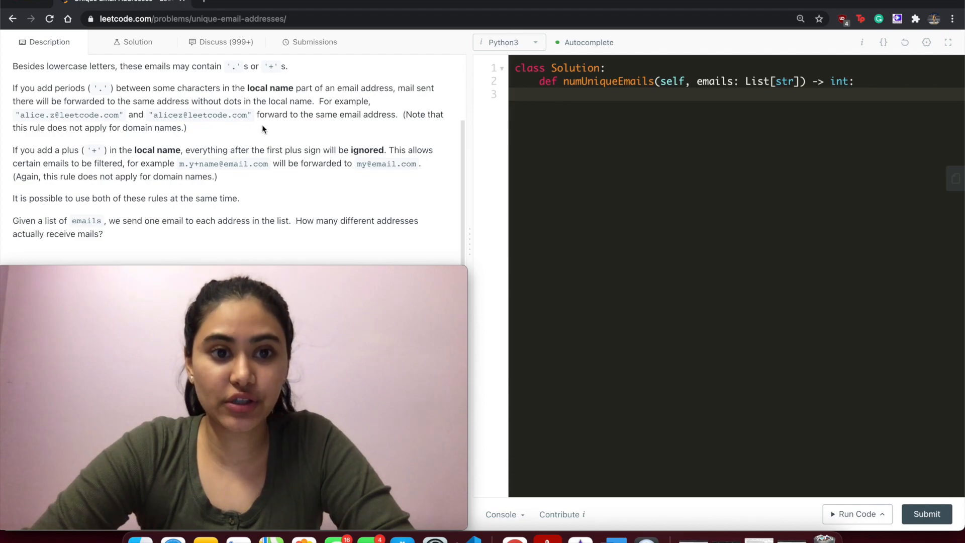
pyautogui.moveTo(281, 134)
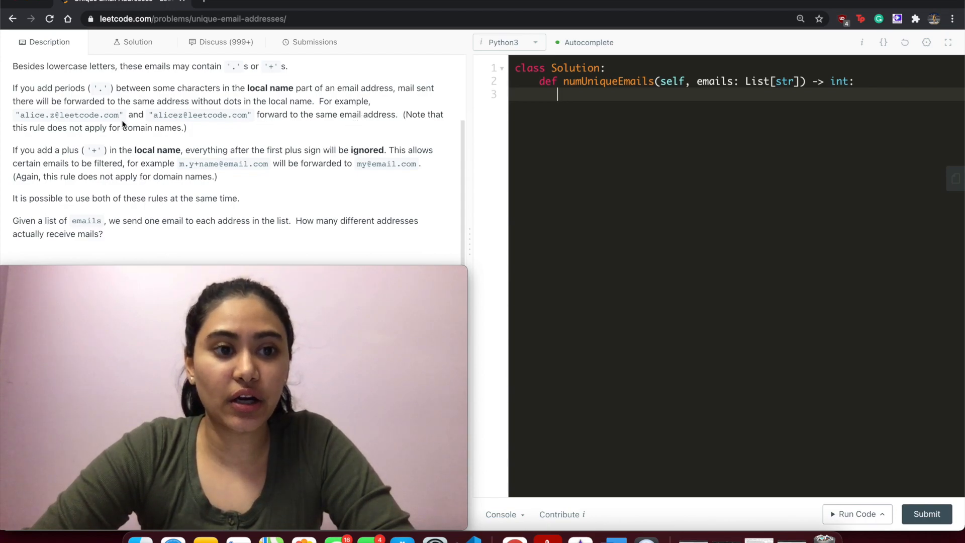
pyautogui.moveTo(307, 127)
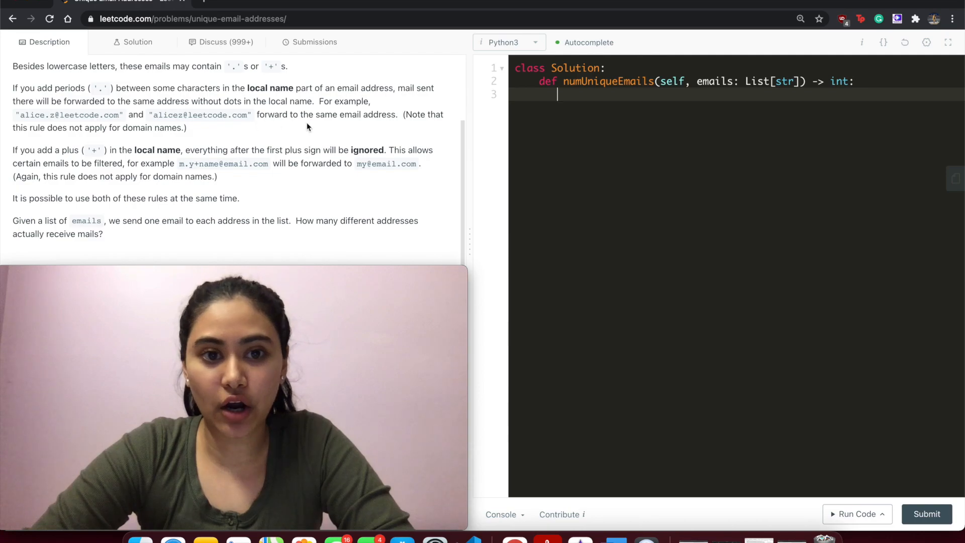
pyautogui.scroll(-3)
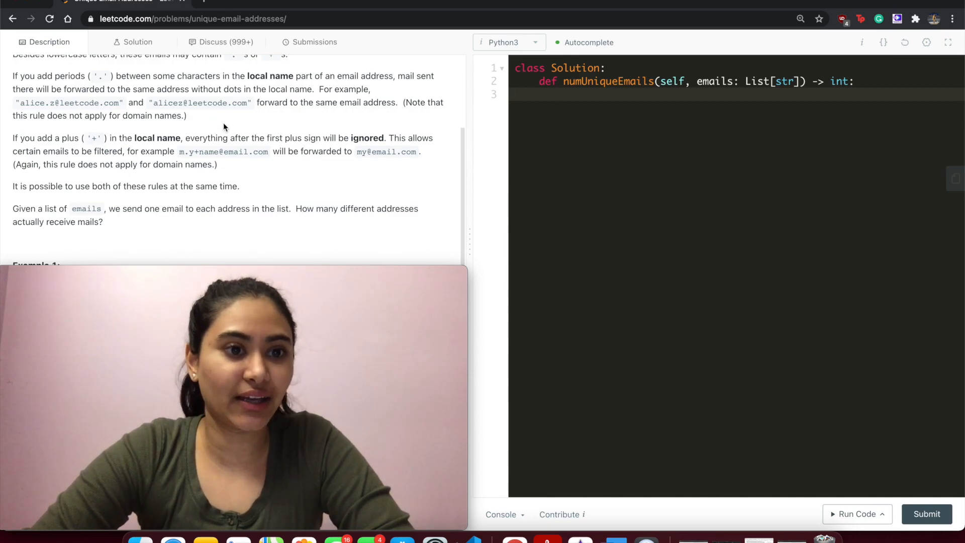
pyautogui.scroll(-3)
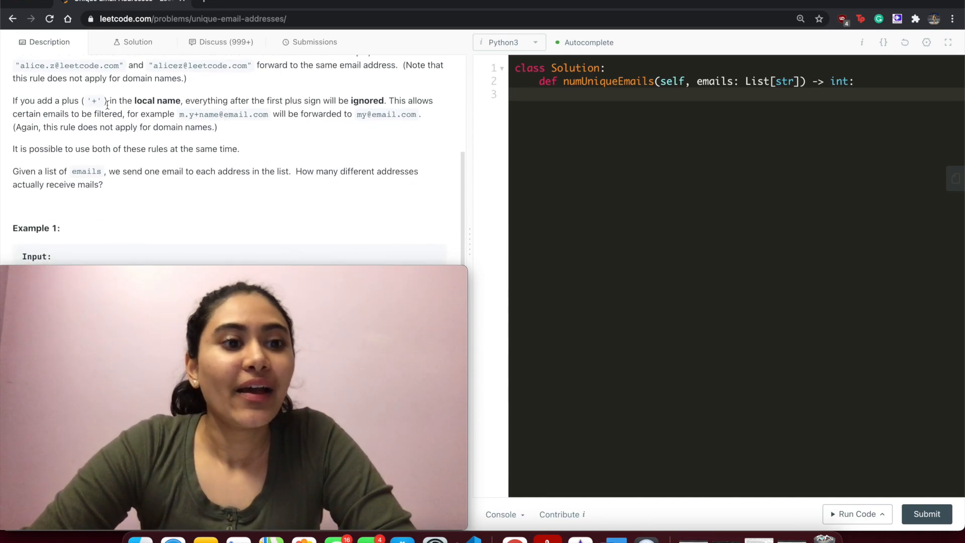
pyautogui.moveTo(264, 148)
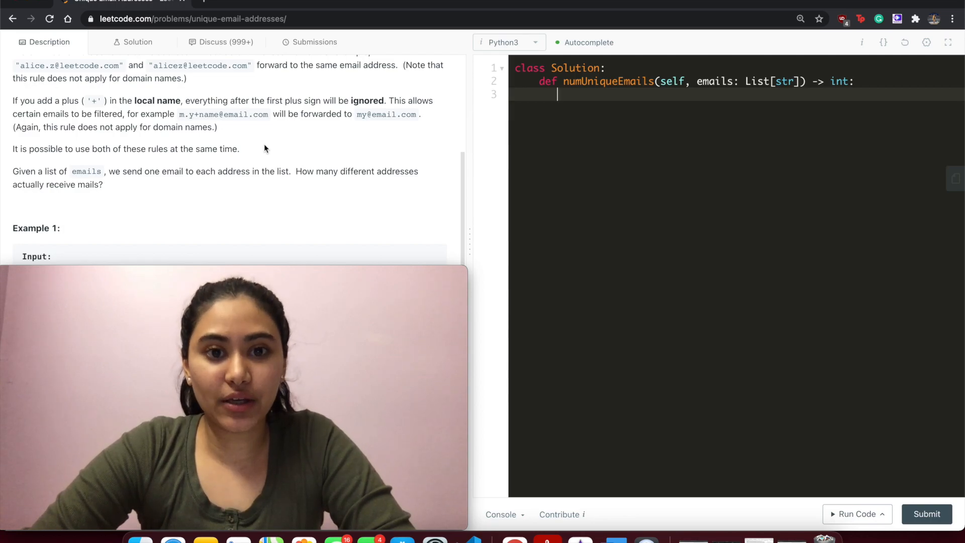
pyautogui.scroll(-3)
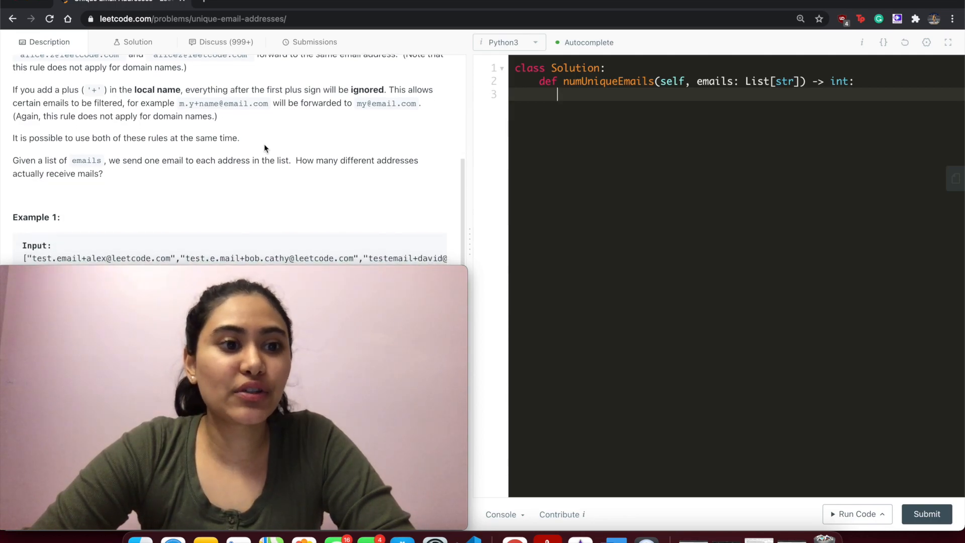
pyautogui.scroll(-3)
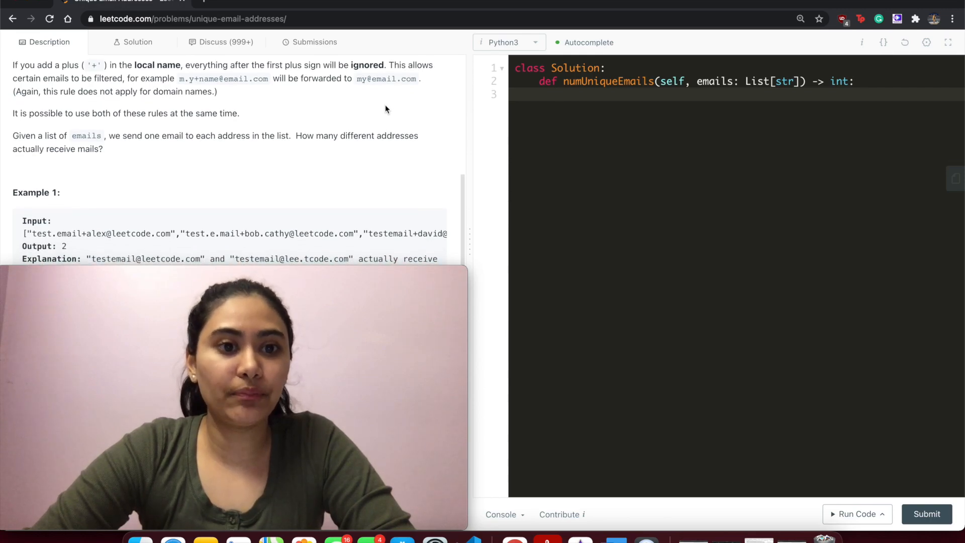
pyautogui.scroll(-3)
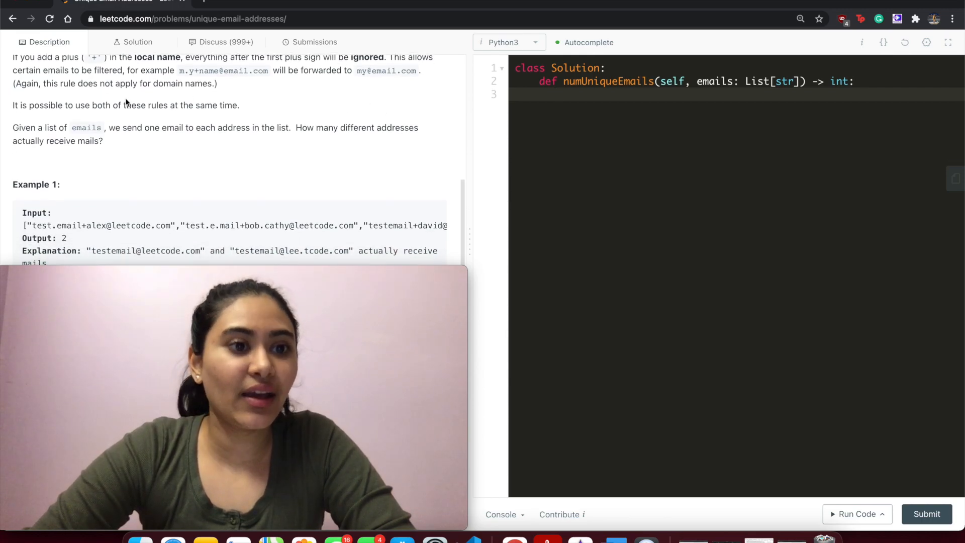
pyautogui.moveTo(242, 99)
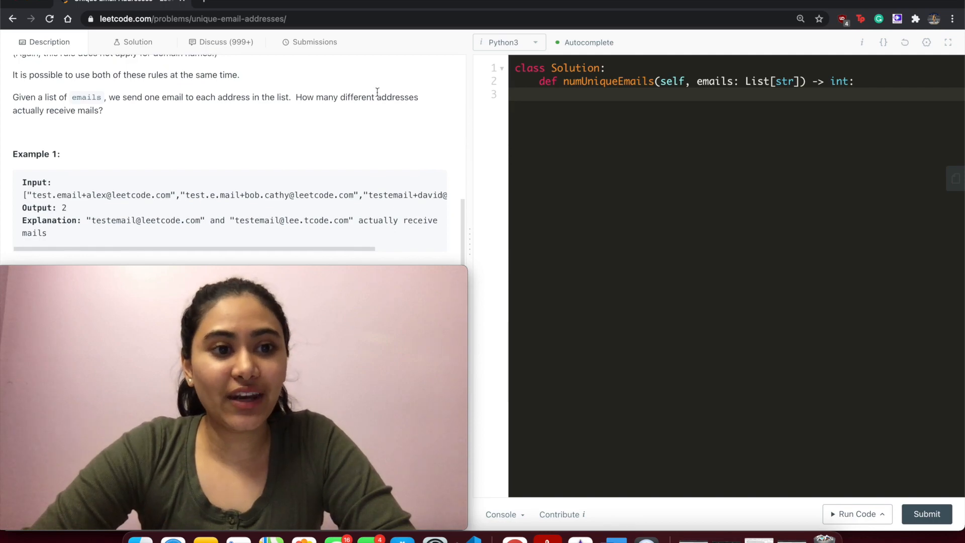
pyautogui.moveTo(330, 129)
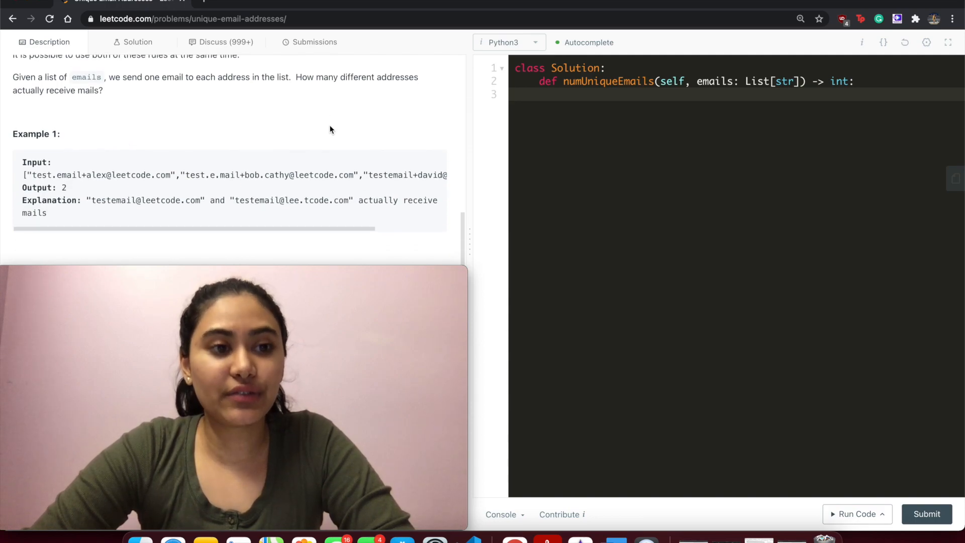
pyautogui.scroll(-3)
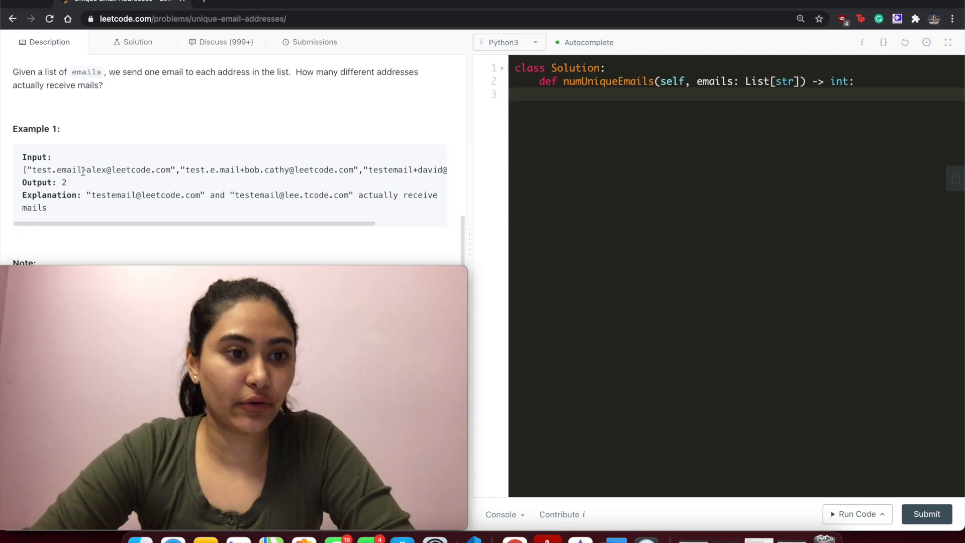
pyautogui.doubleClick(93, 169)
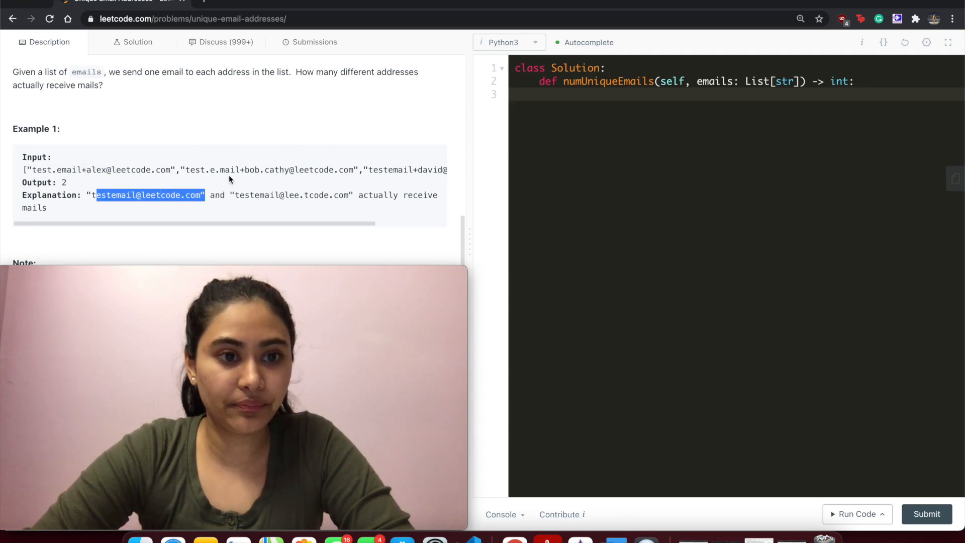
pyautogui.hscroll(3)
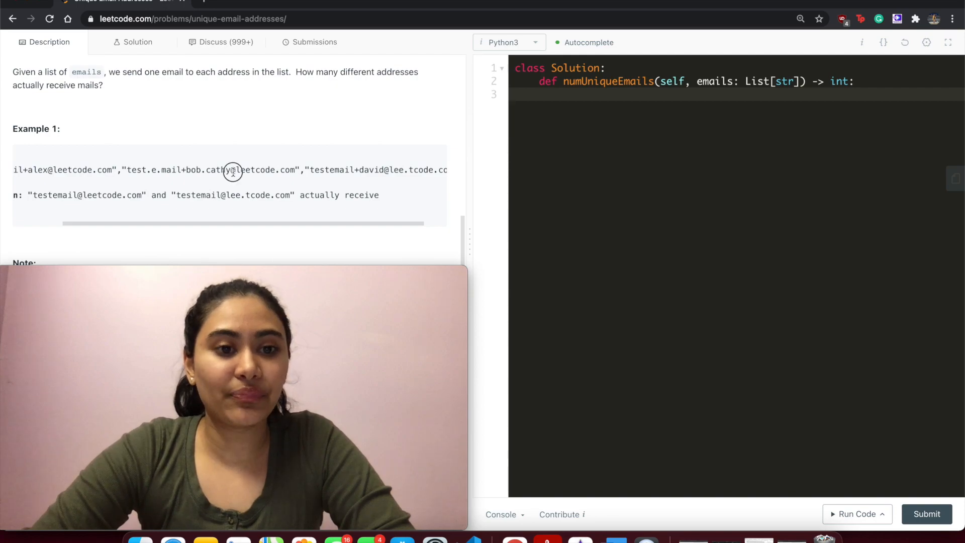
pyautogui.hscroll(3)
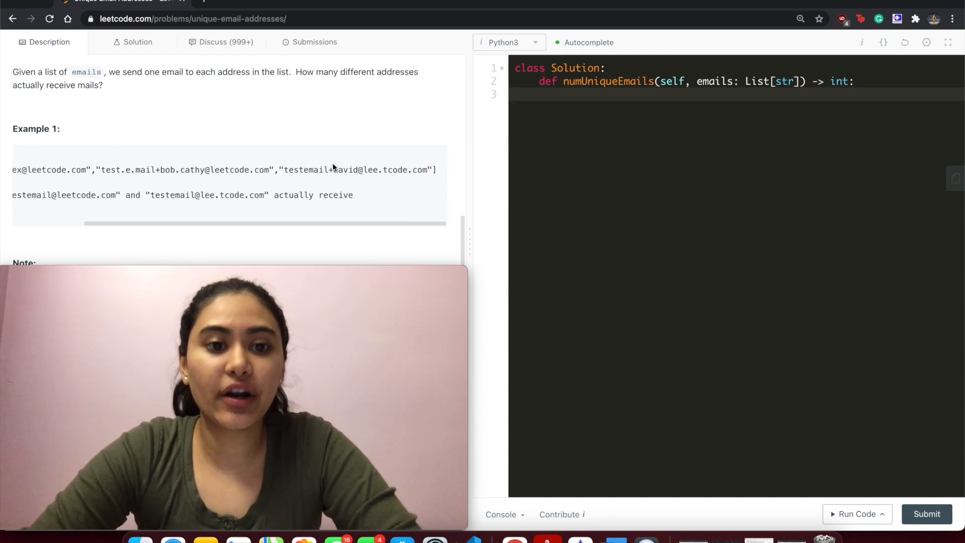
pyautogui.doubleClick(302, 170)
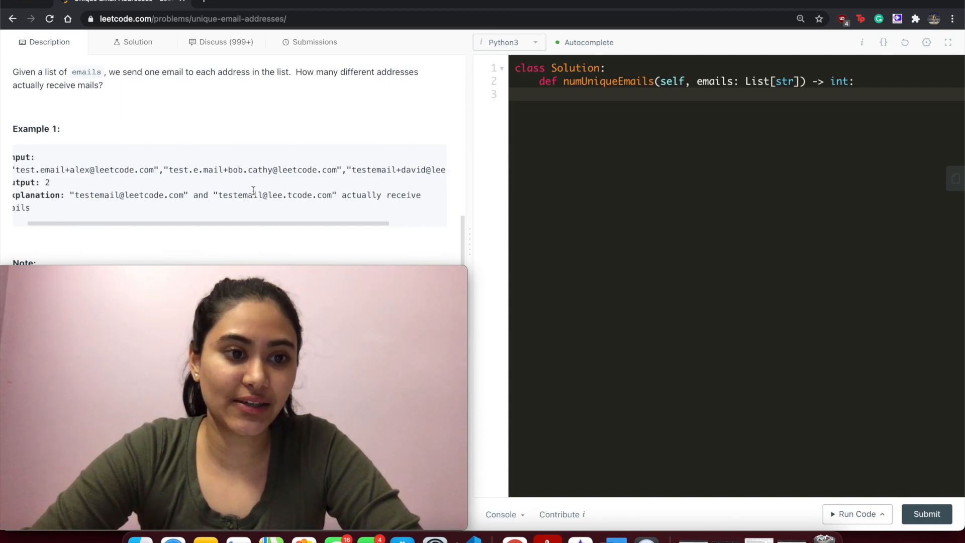
pyautogui.hscroll(-3)
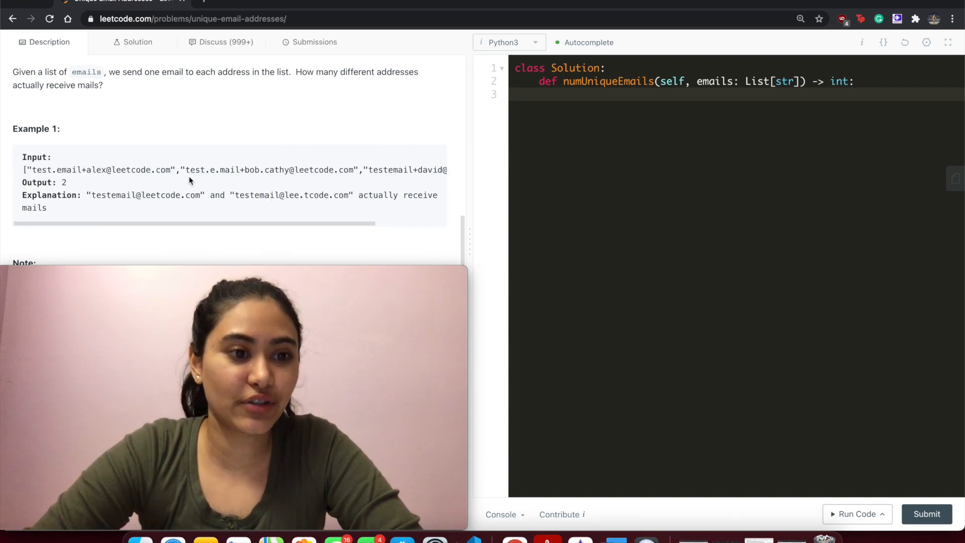
pyautogui.scroll(3)
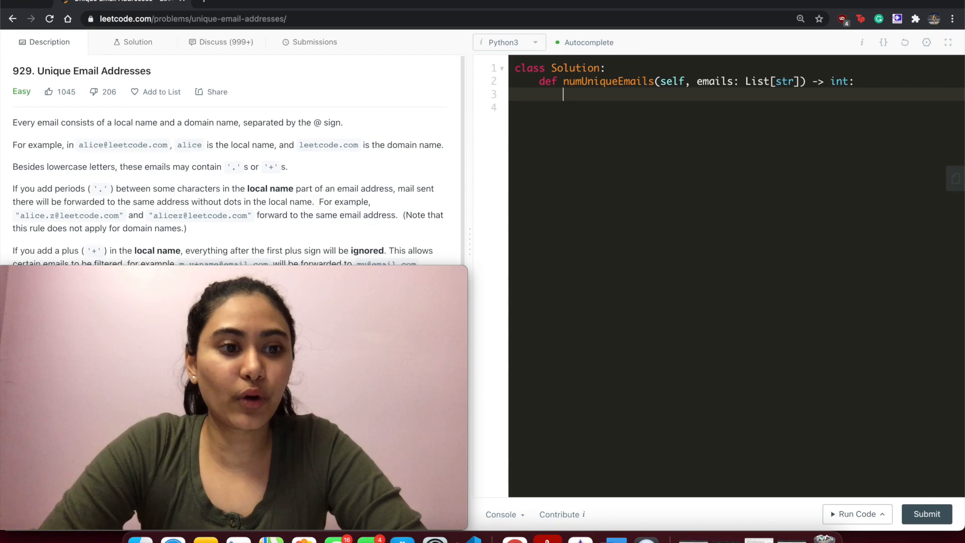
# Write a = set() and for email in emails: at the start of numUniqueEmails.
pyautogui.write('a = set')
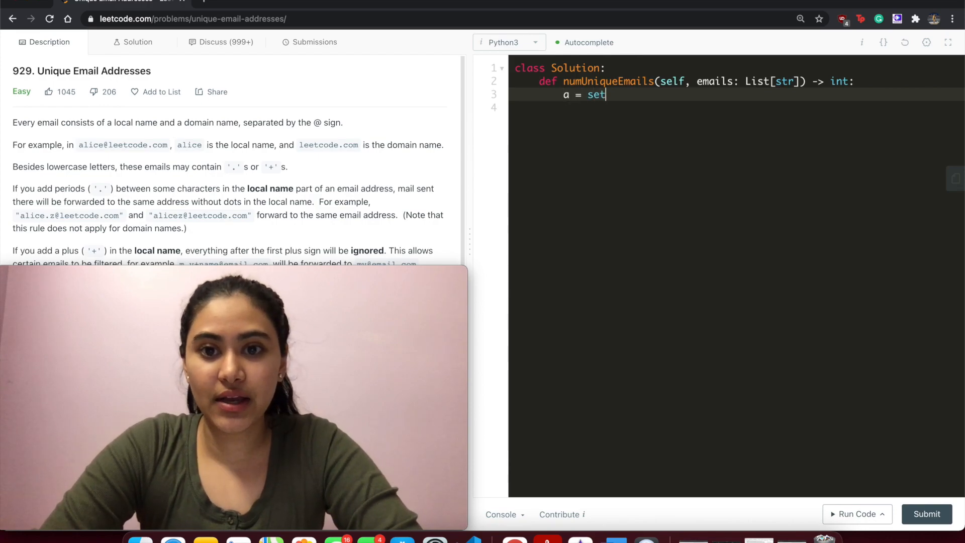
pyautogui.write('()')
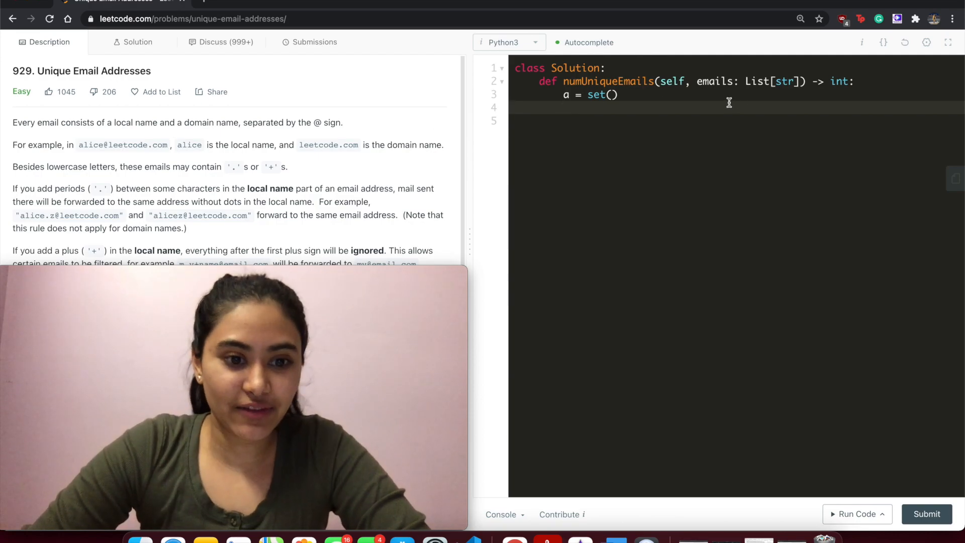
pyautogui.write('for emea')
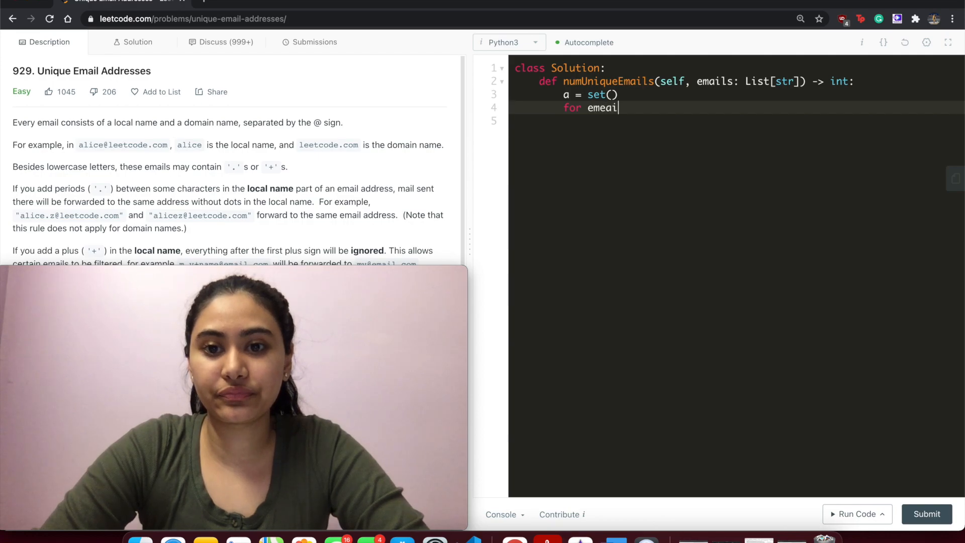
pyautogui.write('in emails:')
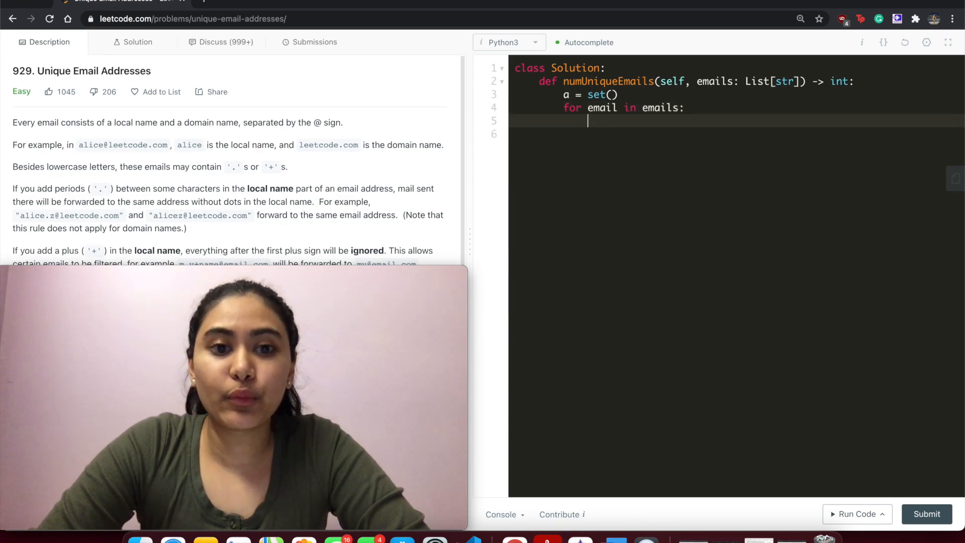
pyautogui.moveTo(239, 159)
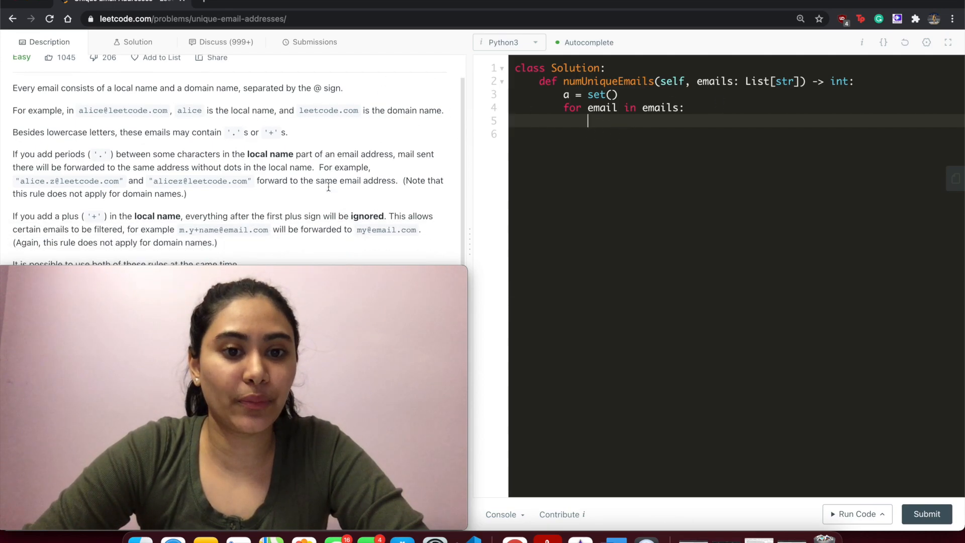
# Write first, last = email.split('@') inside the for loop.
pyautogui.write('fi')
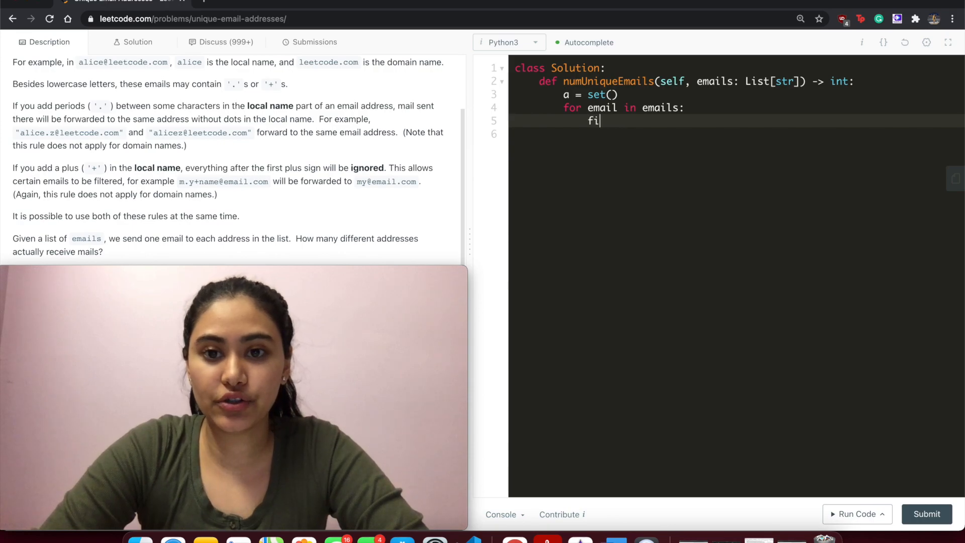
pyautogui.write('rst, l')
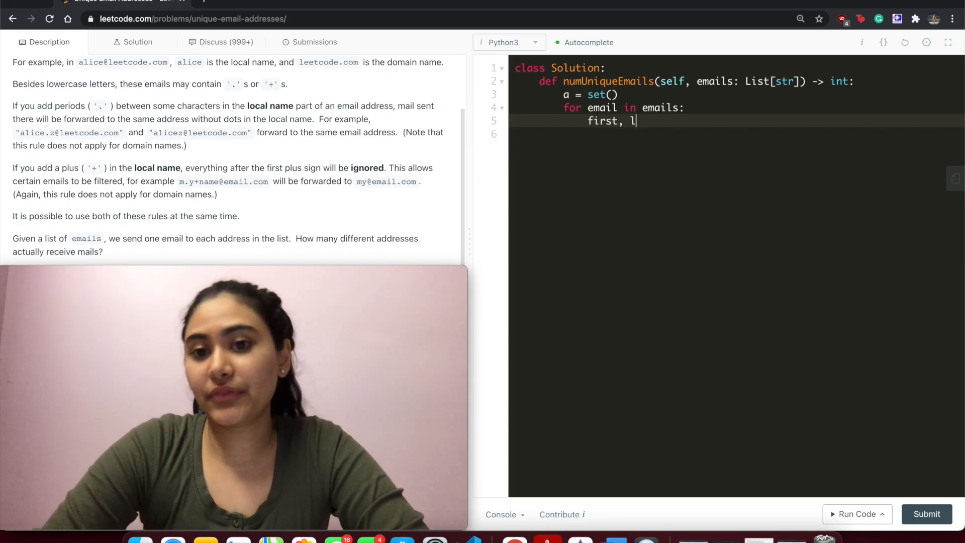
pyautogui.write('ast = em')
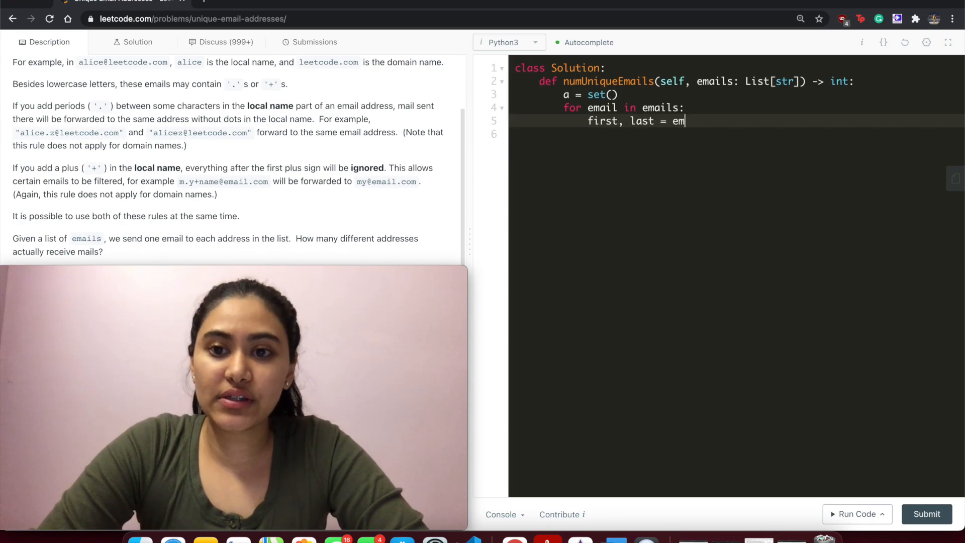
pyautogui.write('ail.split()')
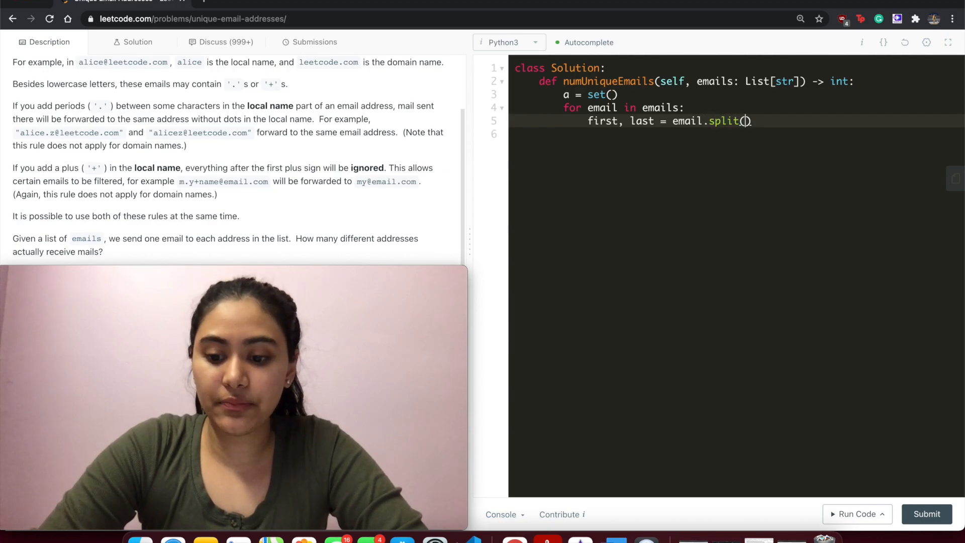
pyautogui.write("'@'")
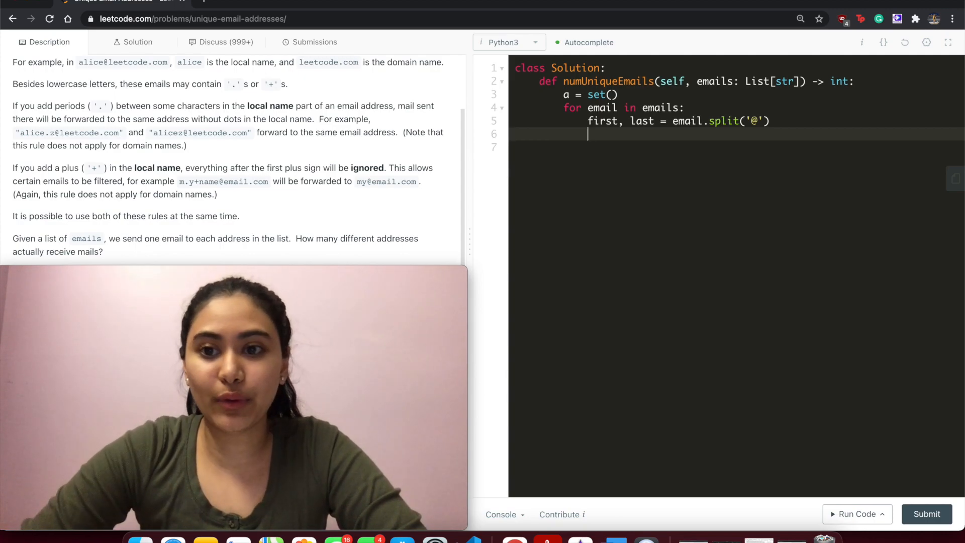
# Check the alicez example address in the description and return to the editor.
pyautogui.click(769, 121)
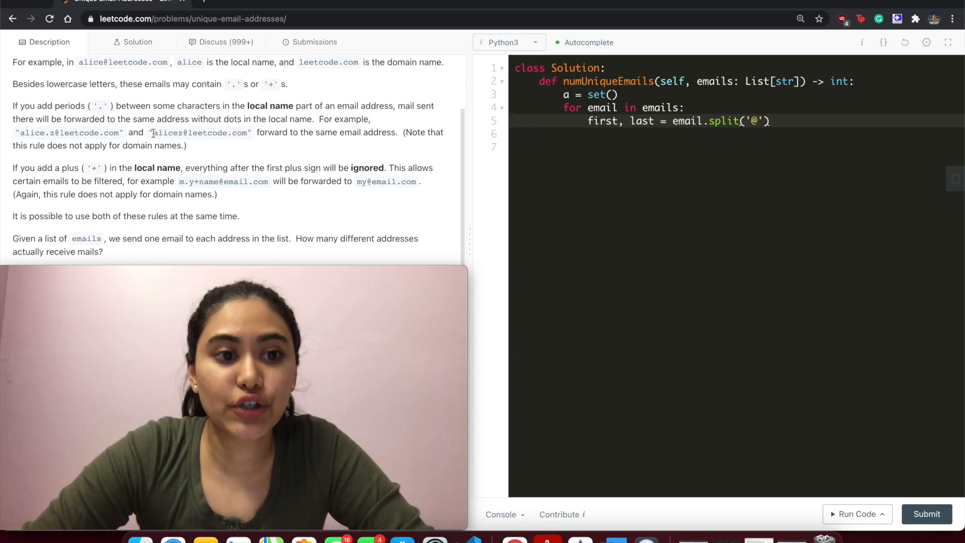
pyautogui.doubleClick(167, 133)
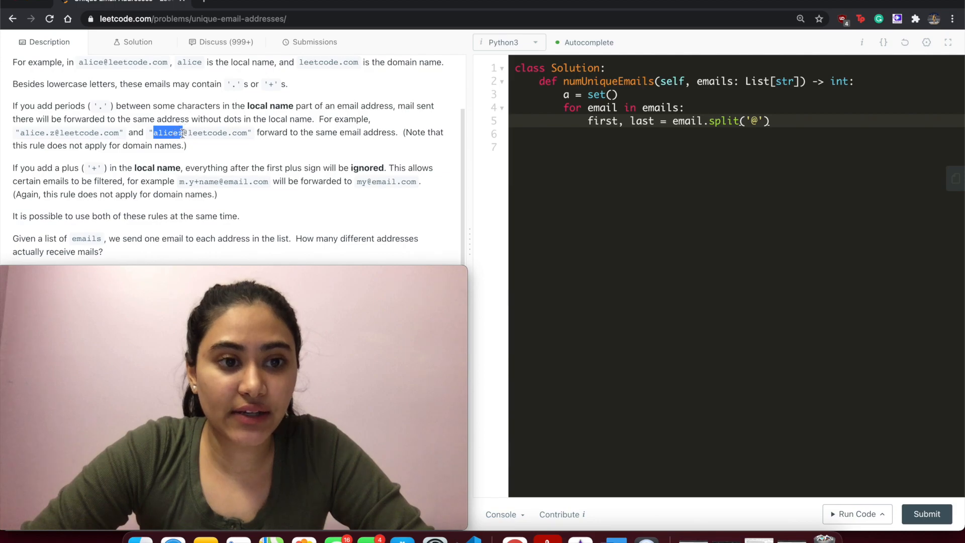
pyautogui.click(188, 132)
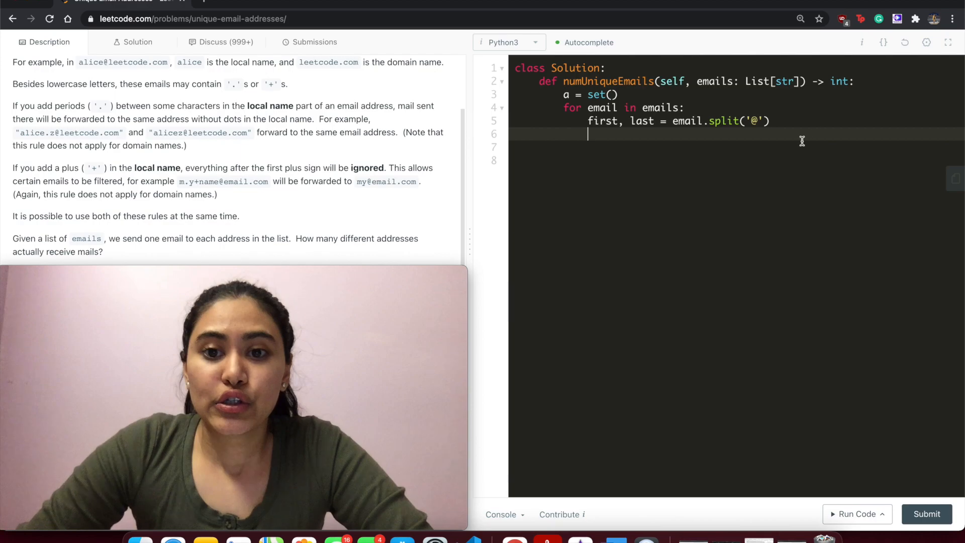
pyautogui.scroll(3)
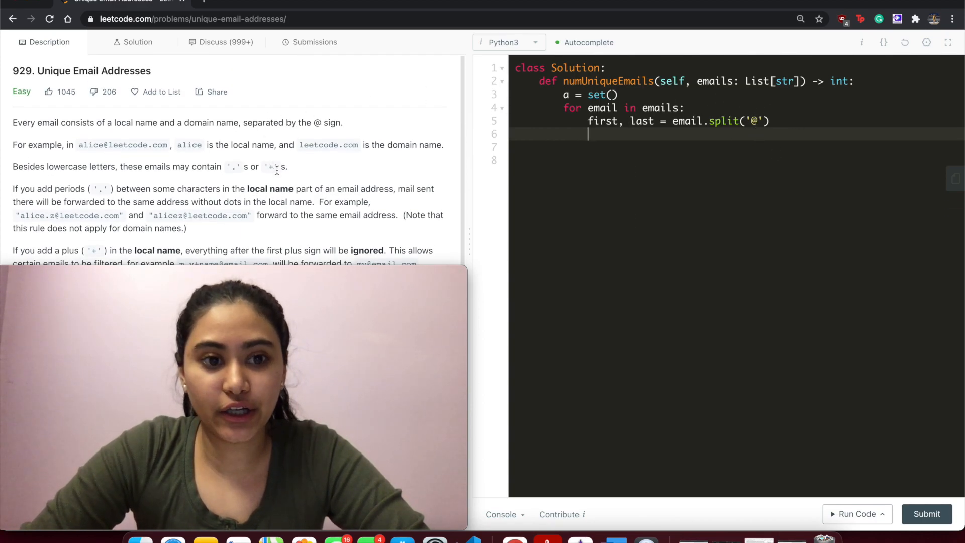
pyautogui.scroll(-3)
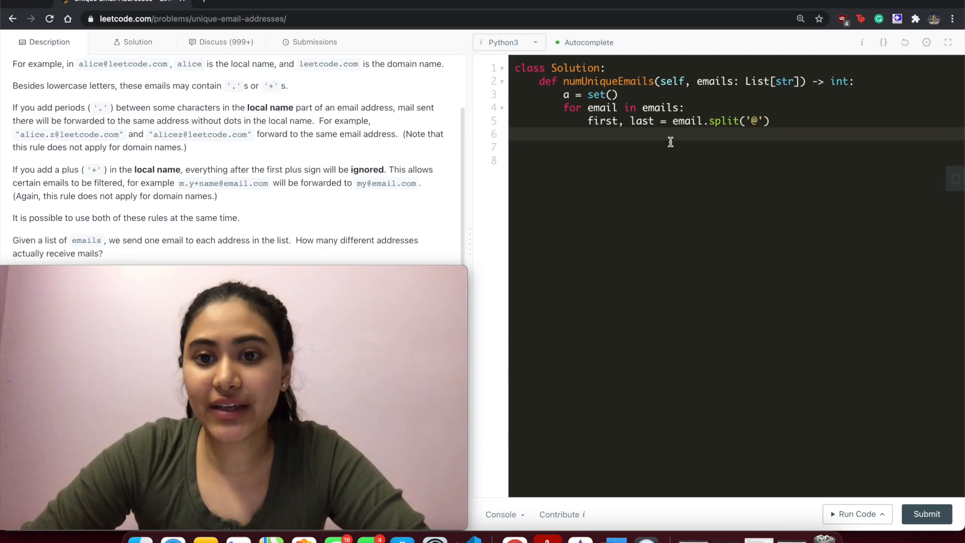
# Write if '+' in first: first = first[:first.index('+')] to trim the local name at the plus sign.
pyautogui.write('if')
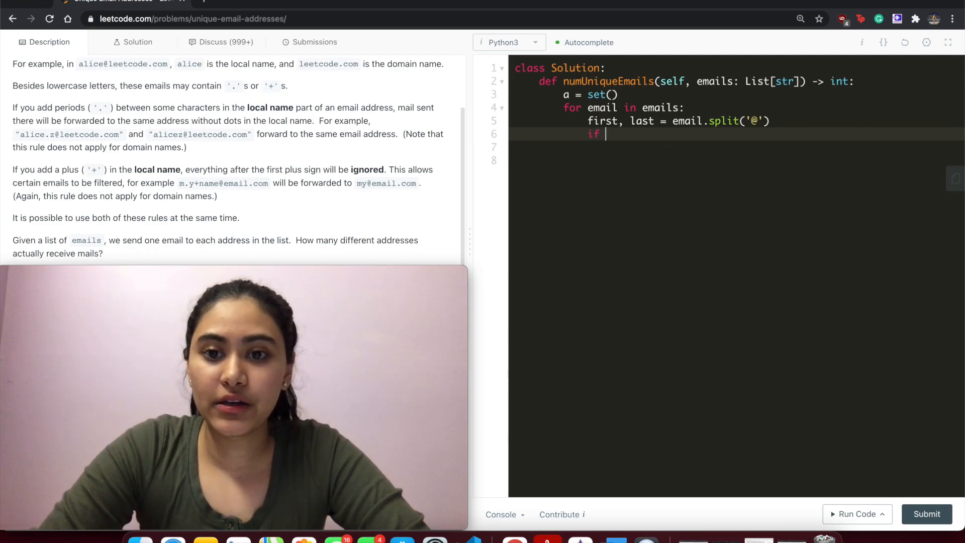
pyautogui.write("'+' in first:")
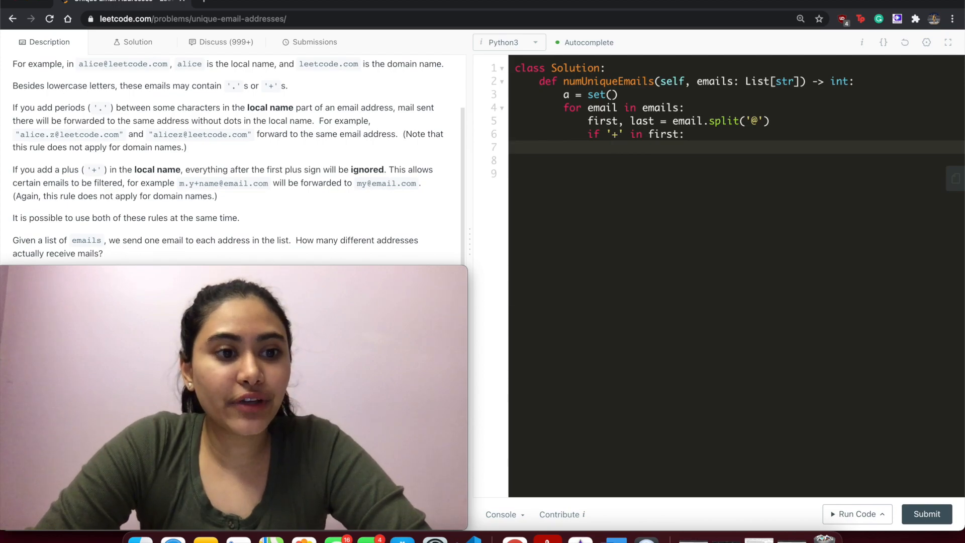
pyautogui.write('fir')
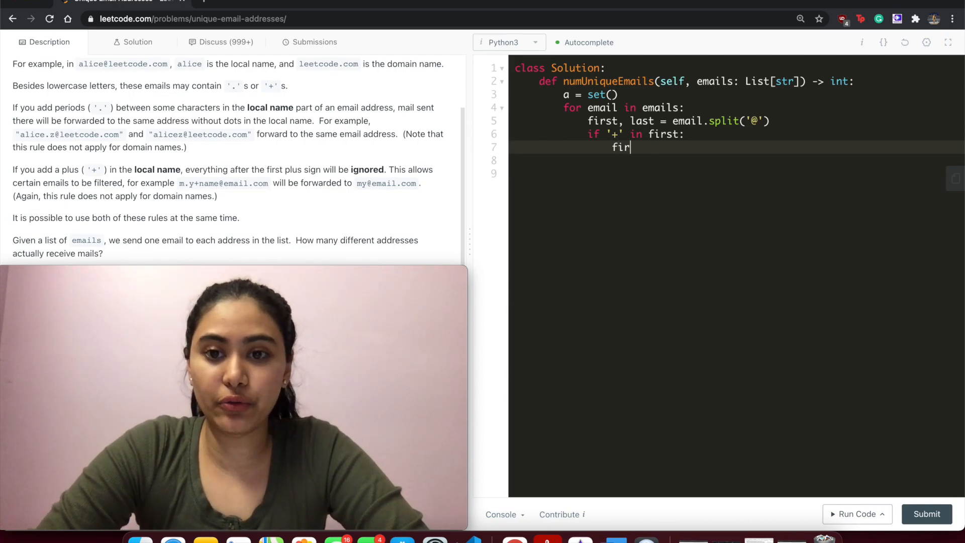
pyautogui.write('st = first[]')
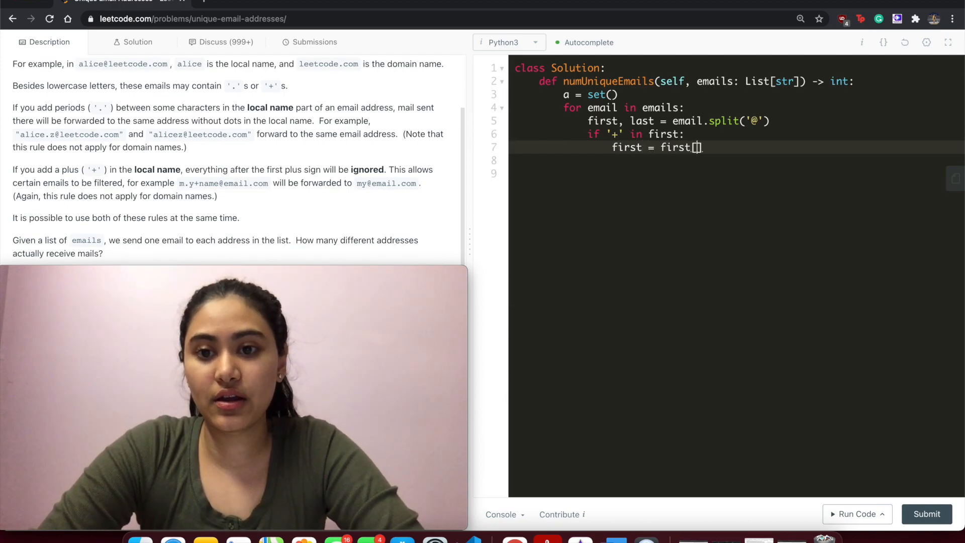
pyautogui.write(':')
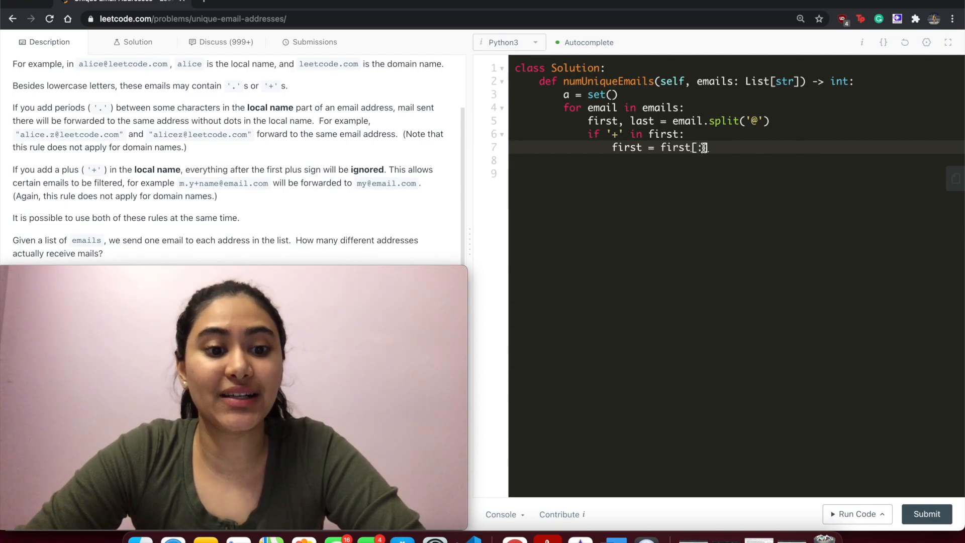
pyautogui.write('first.index')
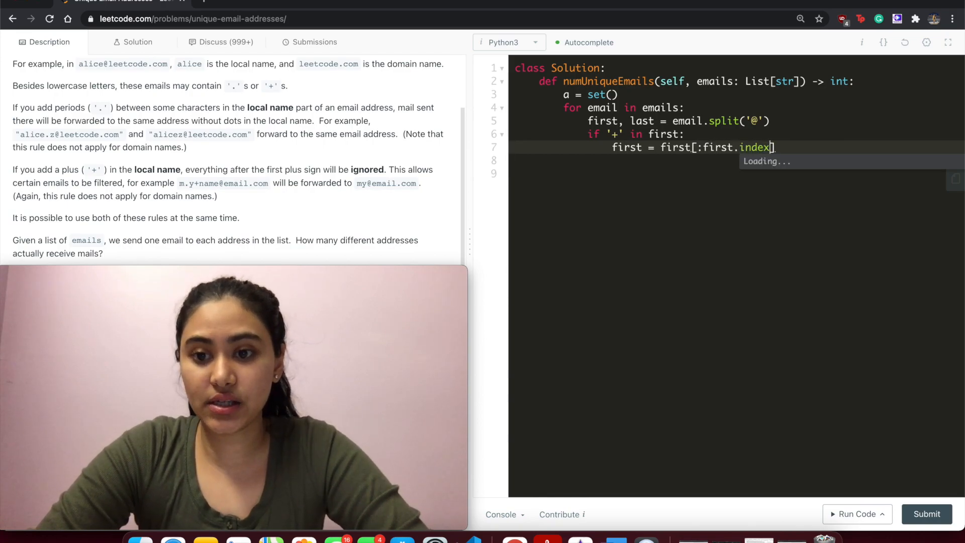
pyautogui.write("('+')]")
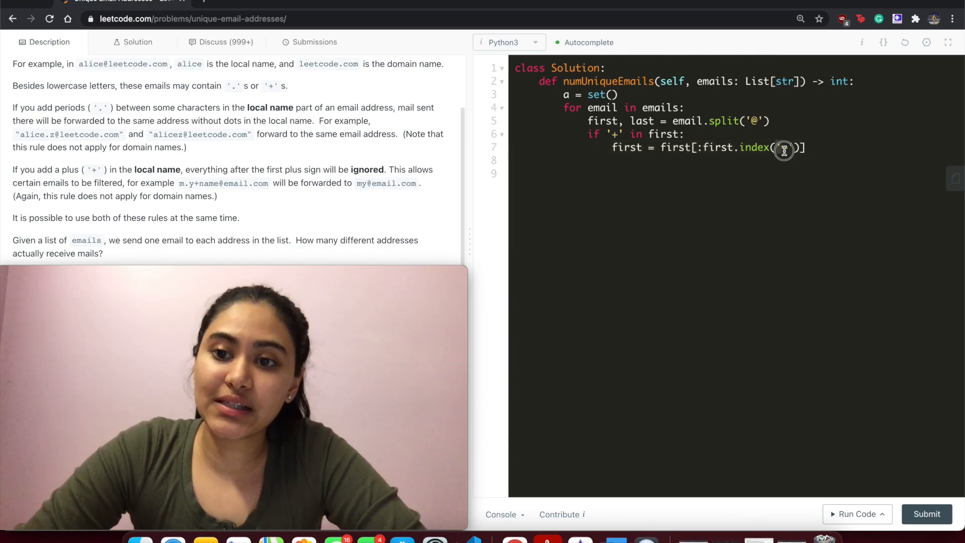
pyautogui.write("'+'")
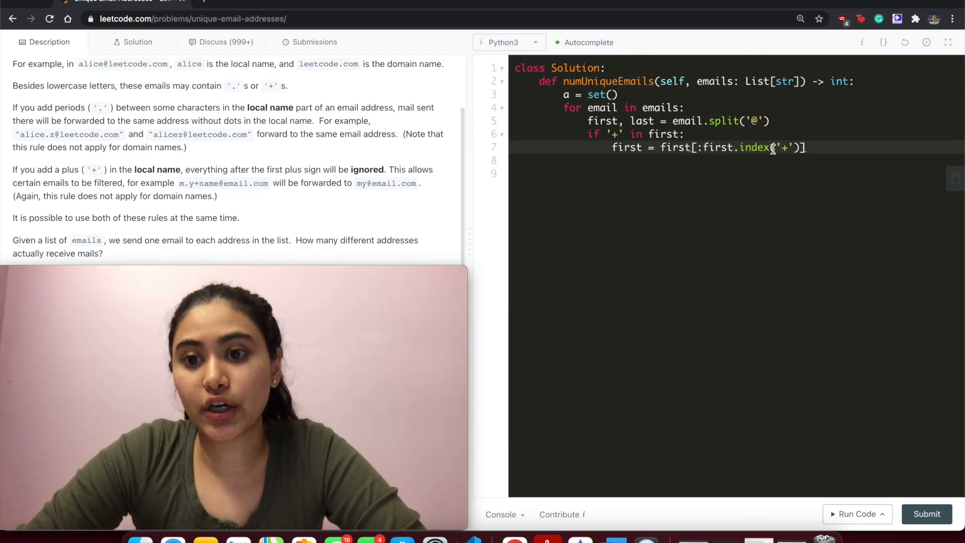
pyautogui.doubleClick(626, 146)
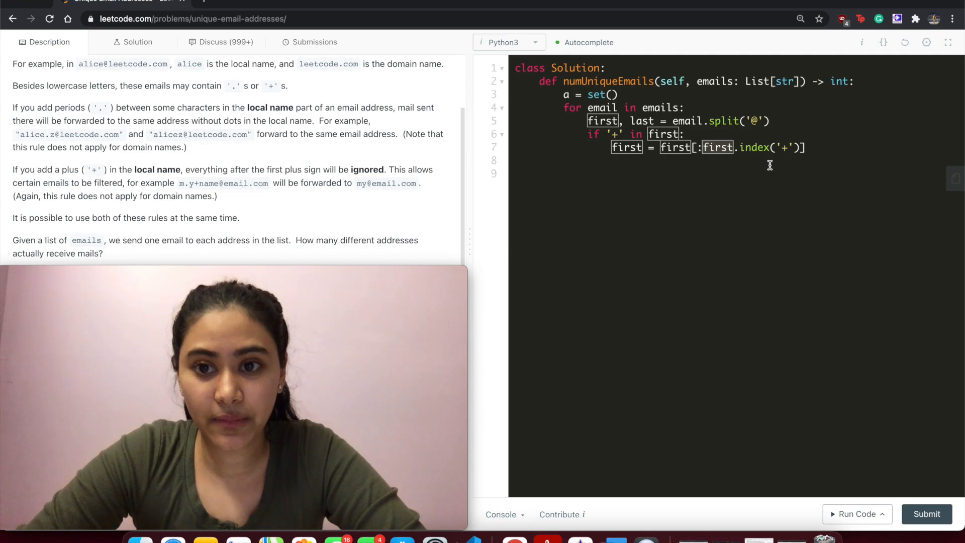
pyautogui.click(723, 147)
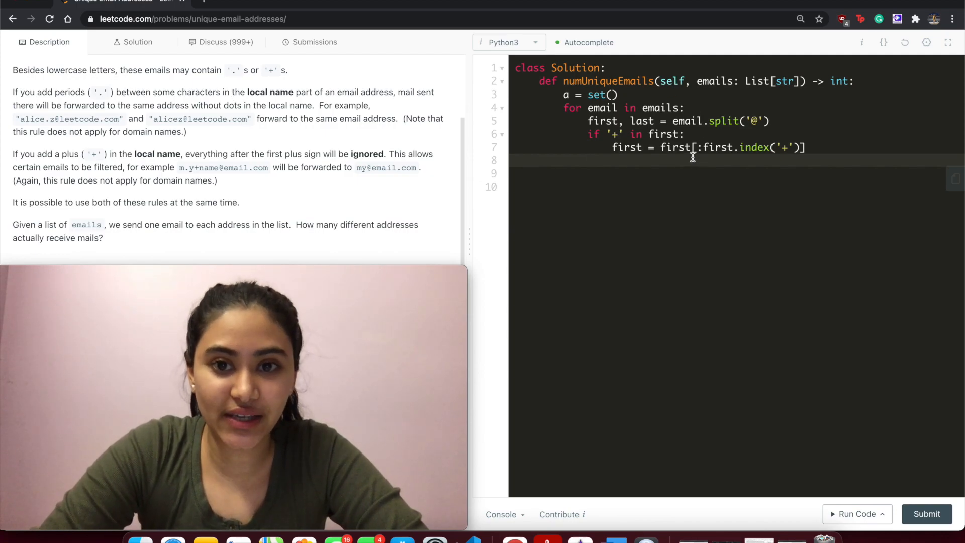
# Write a.add(first.replace('.', '') + '@' + last) below the if block, fixing a typo.
pyautogui.write('a.add()')
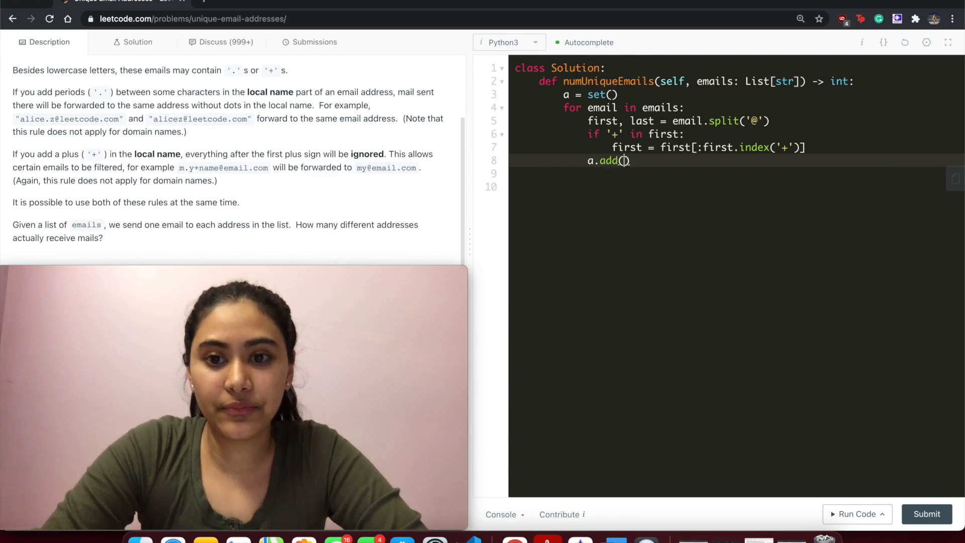
pyautogui.write('first.re')
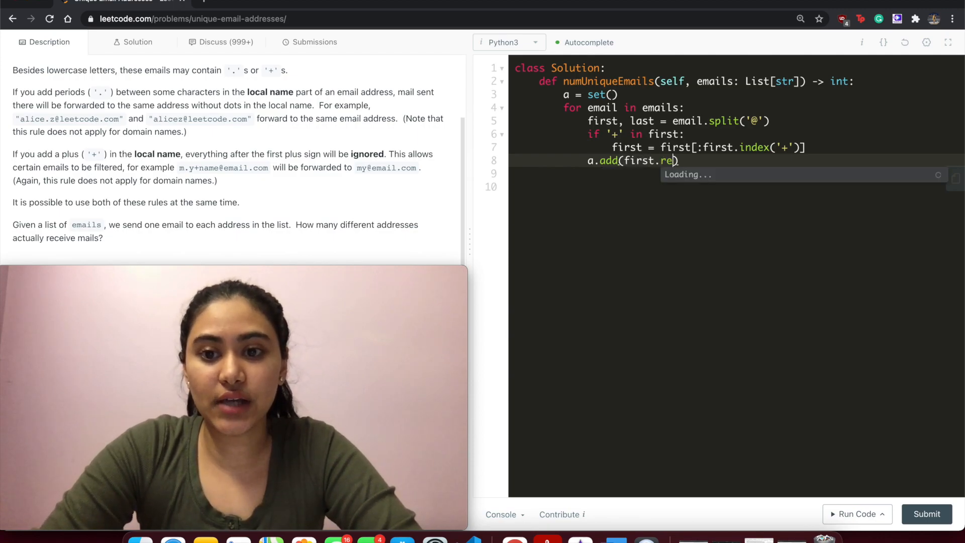
pyautogui.write('place')
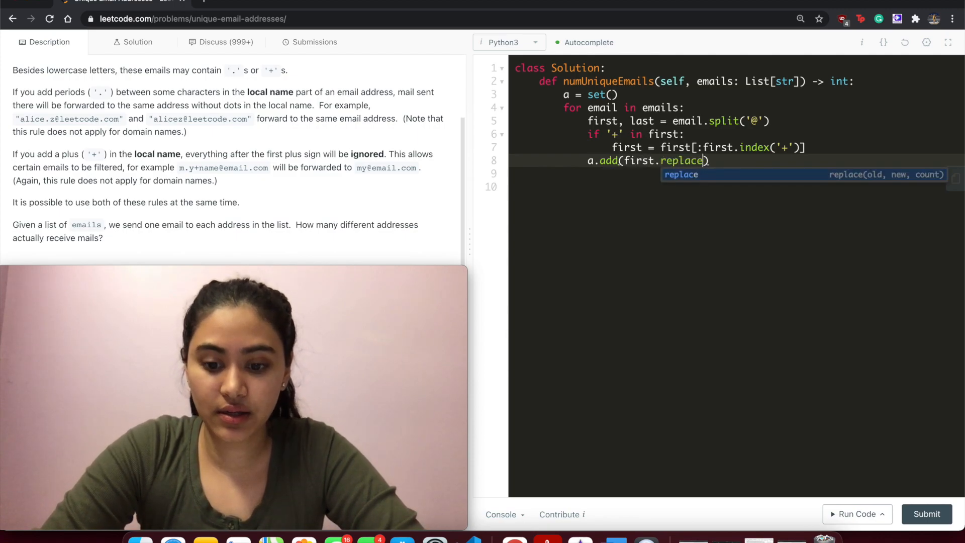
pyautogui.write("('.'")
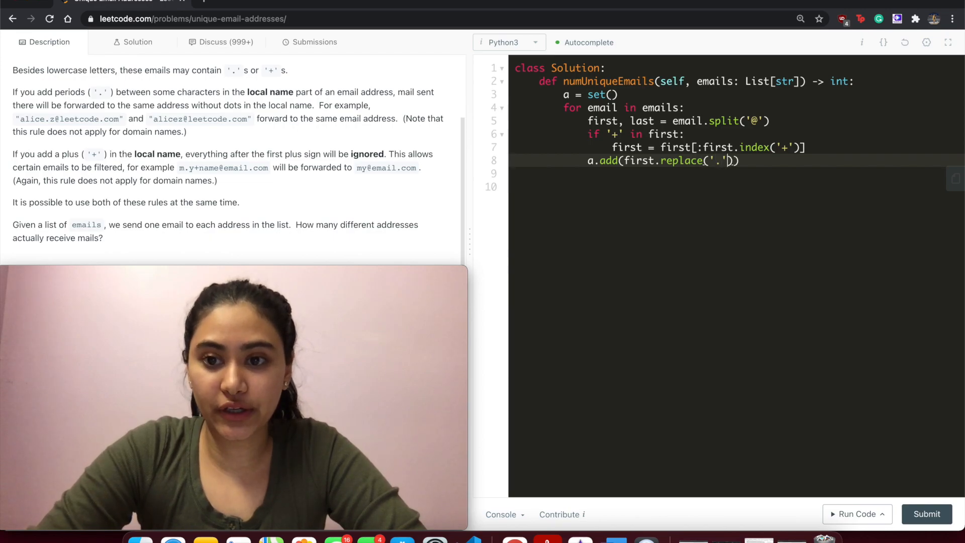
pyautogui.write(', ""')
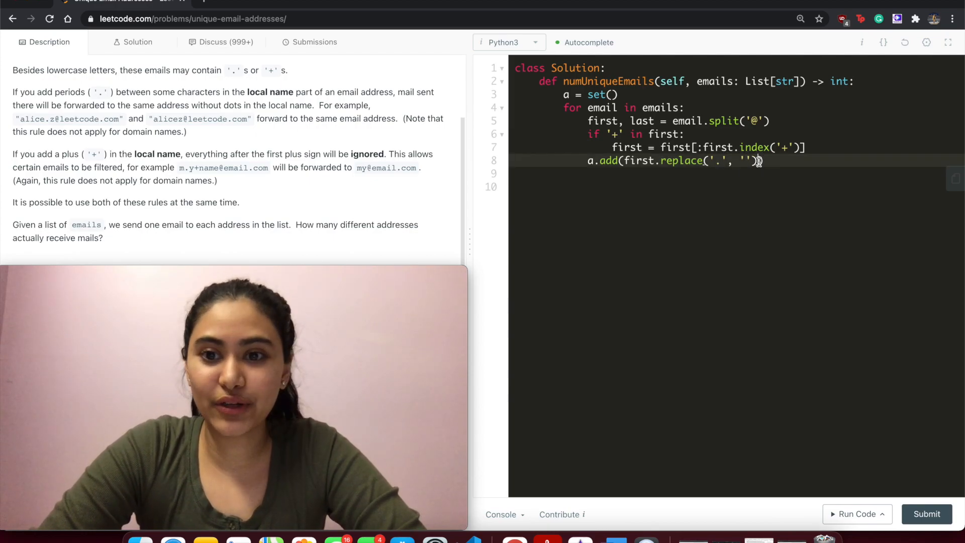
pyautogui.write('+')
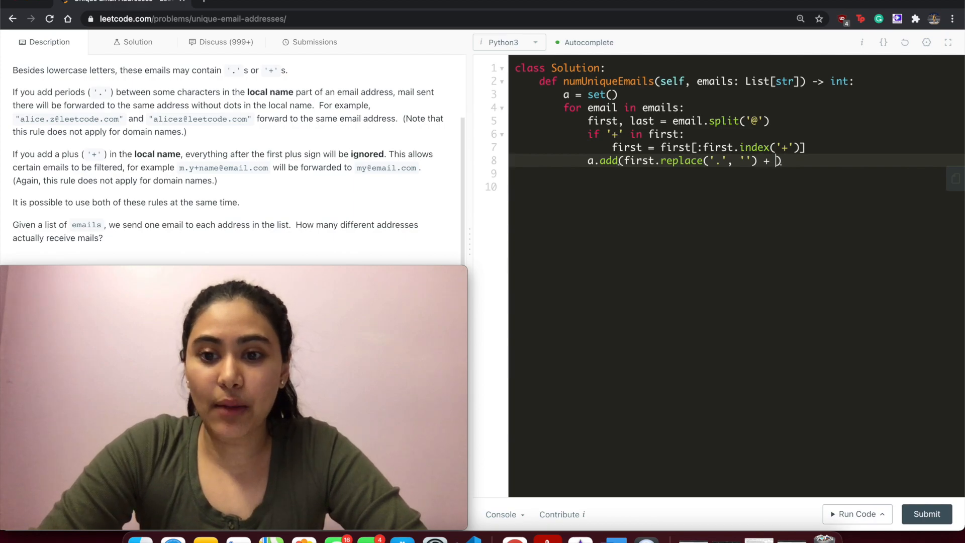
pyautogui.write('@')
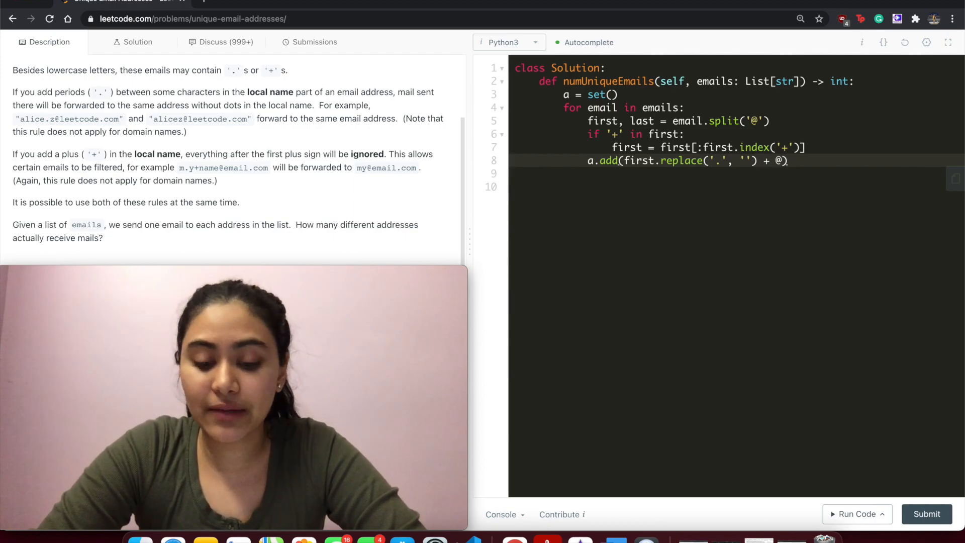
pyautogui.write("''")
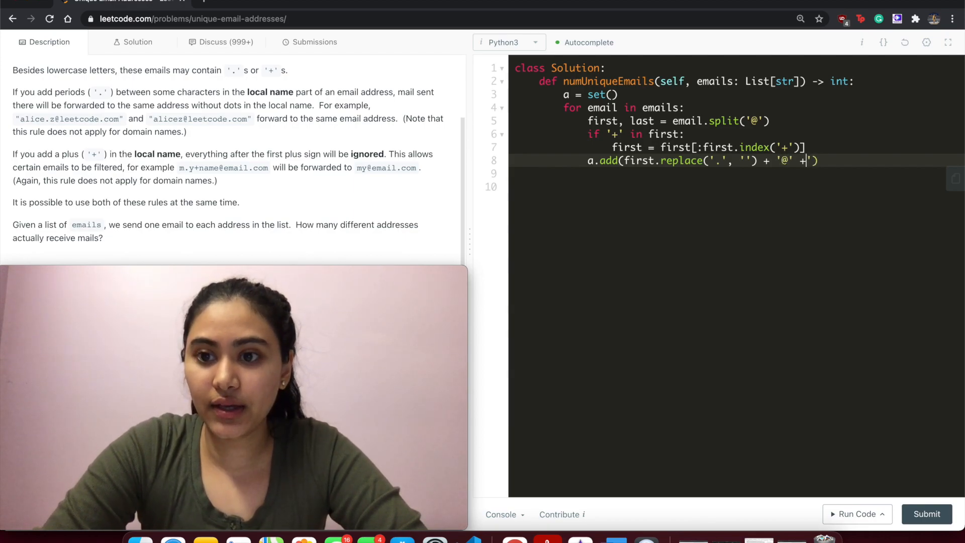
pyautogui.write('las')
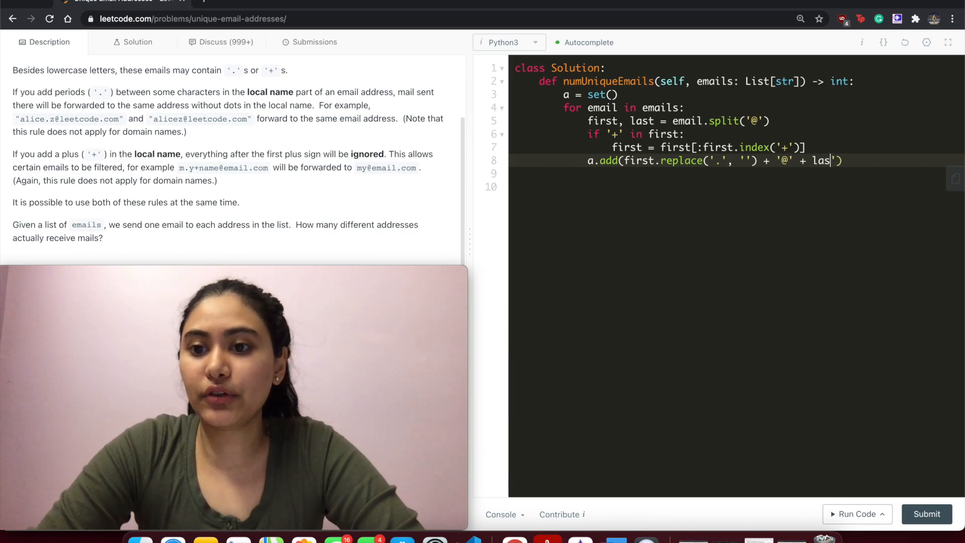
pyautogui.press('Backspace')
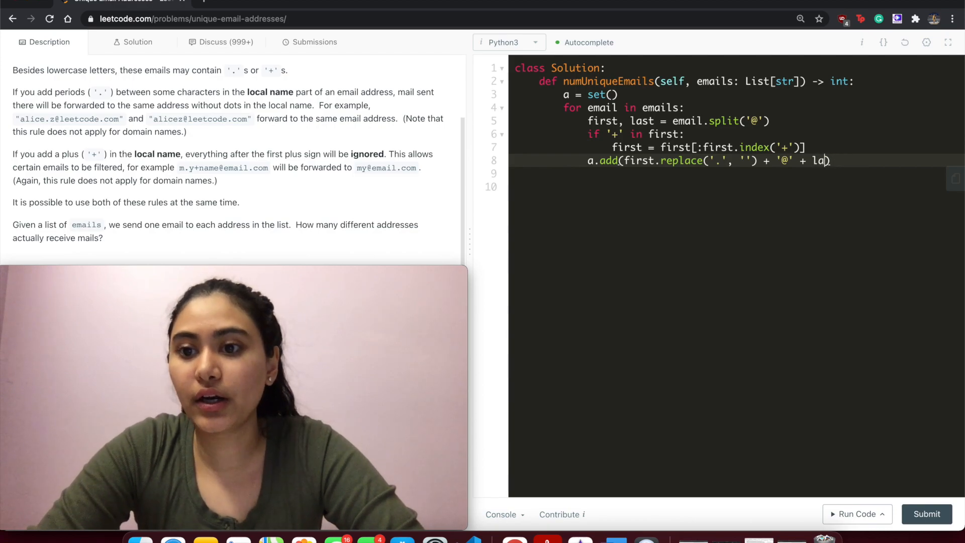
pyautogui.write('st)')
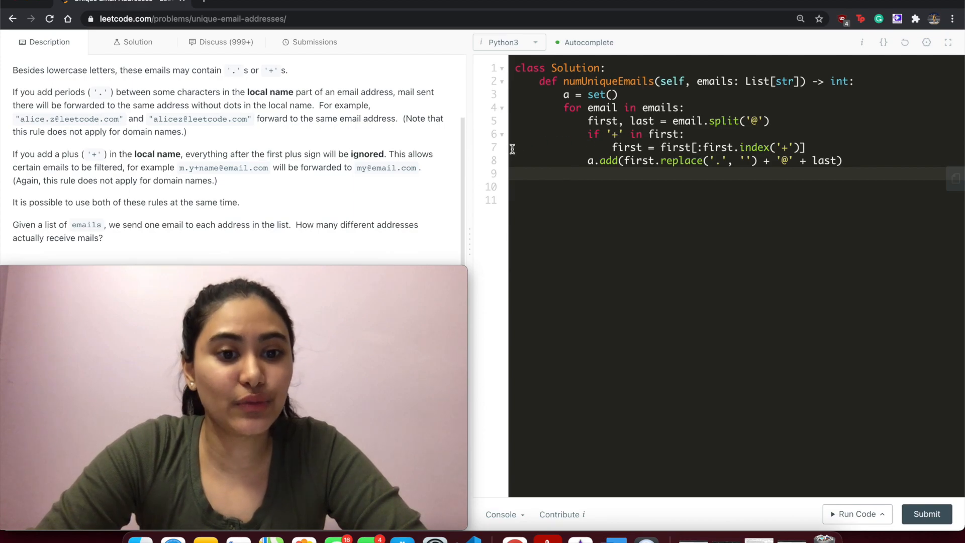
pyautogui.scroll(-3)
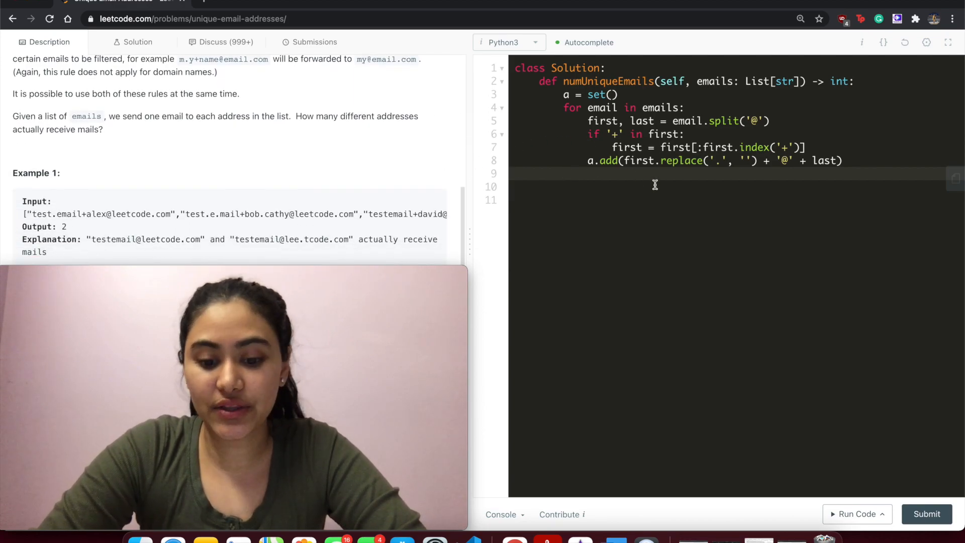
# Write return len(a) and run the example test, getting Accepted with output 2.
pyautogui.write('return len')
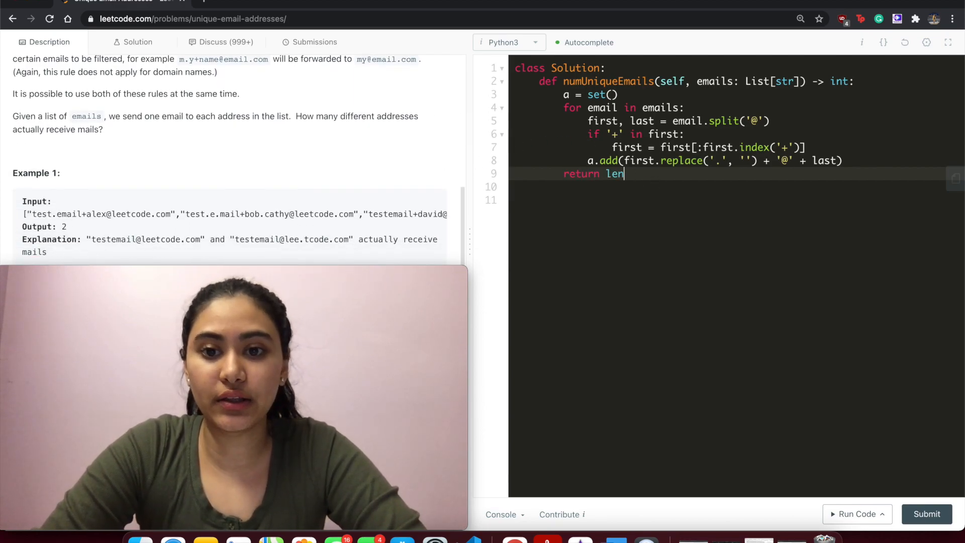
pyautogui.write('(a)')
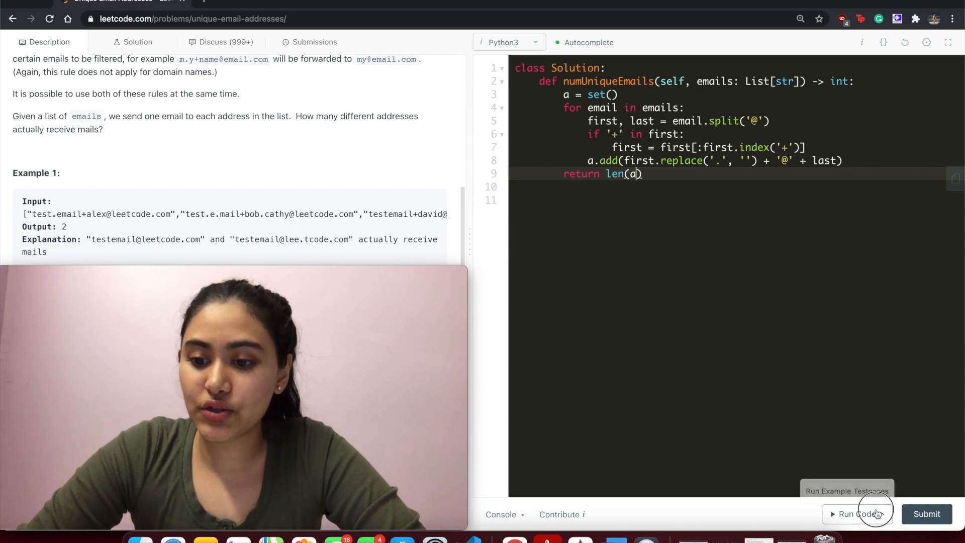
pyautogui.click(854, 514)
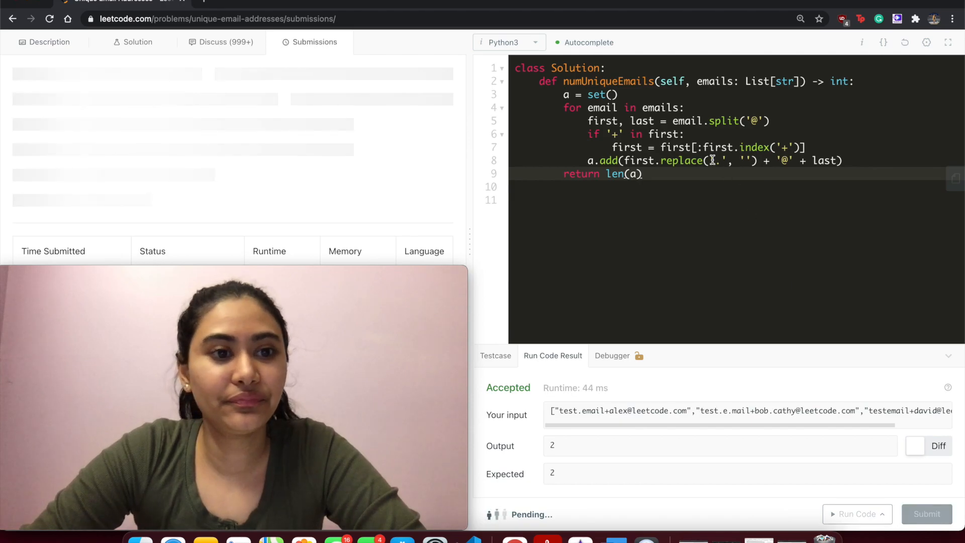
# Submit the solution, accepted with Success at 72 ms, faster than 16.97% of Python3 submissions.
pyautogui.click(926, 513)
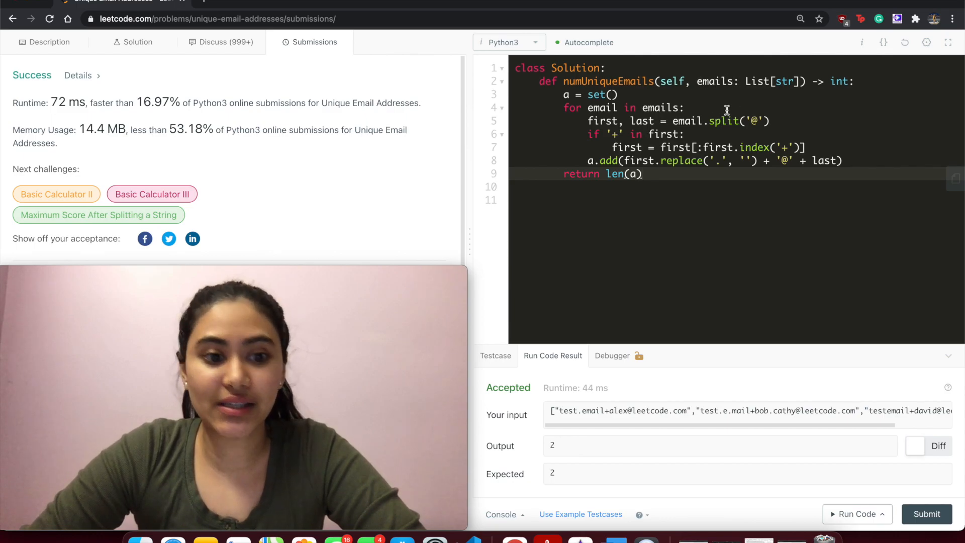
pyautogui.moveTo(694, 174)
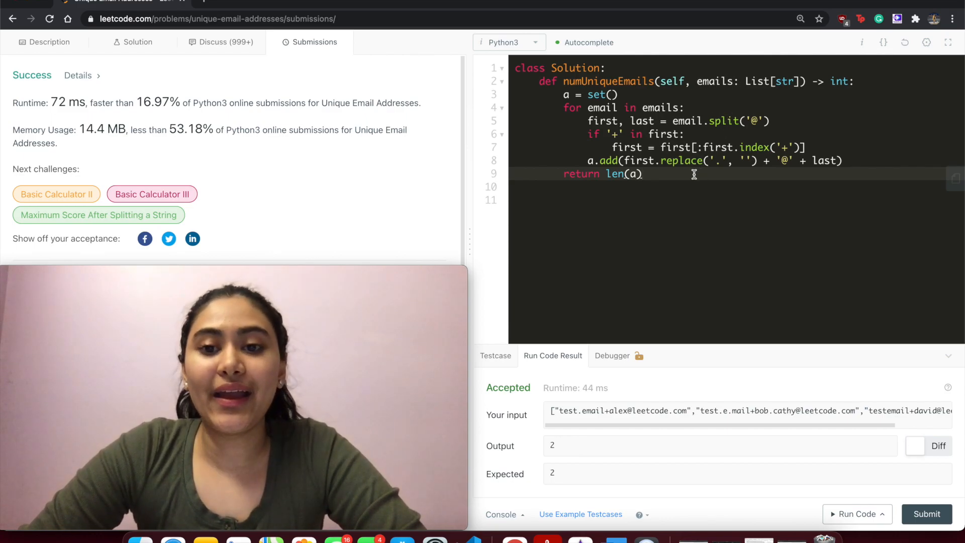